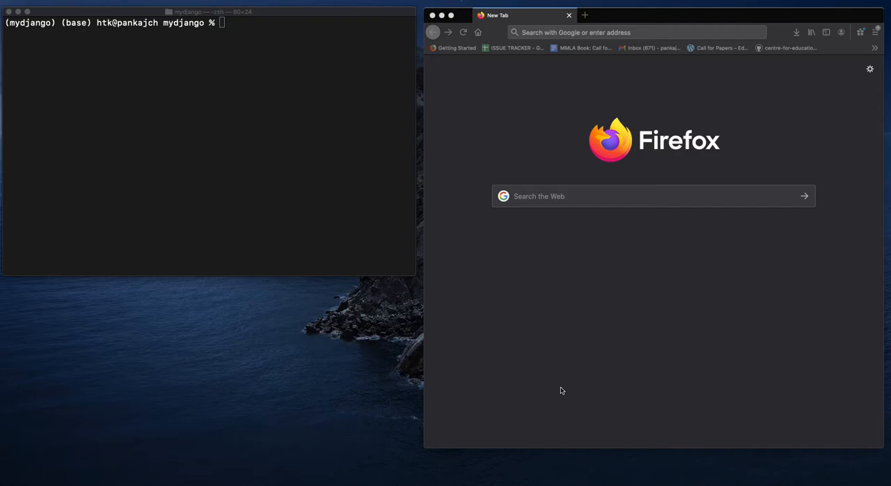
{"action": "mouse_move", "coordinate": [216, 145]}
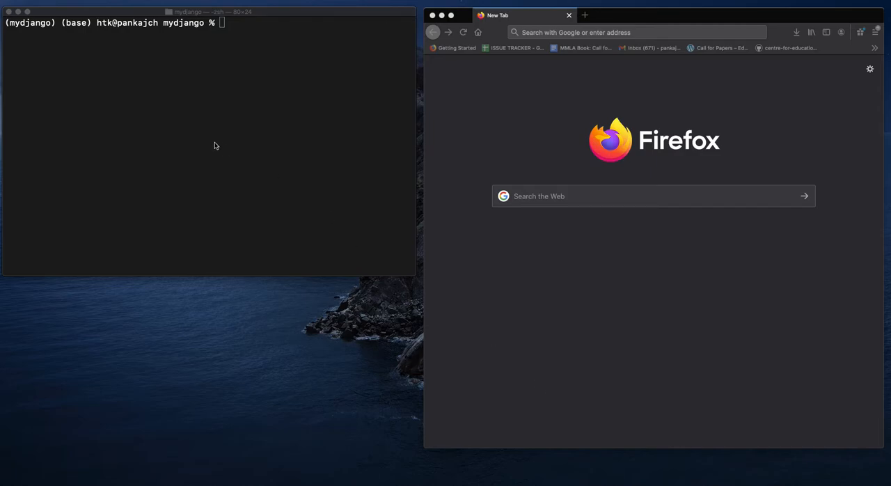
{"action": "mouse_move", "coordinate": [225, 148]}
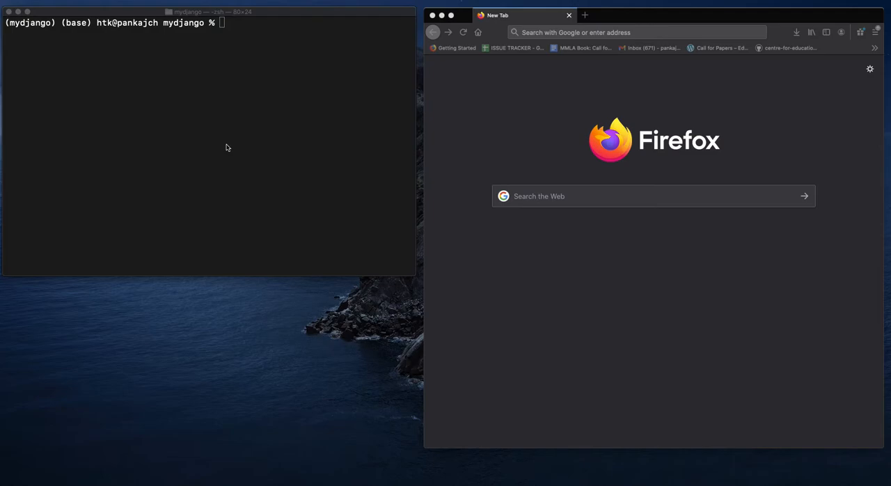
{"action": "mouse_move", "coordinate": [234, 150]}
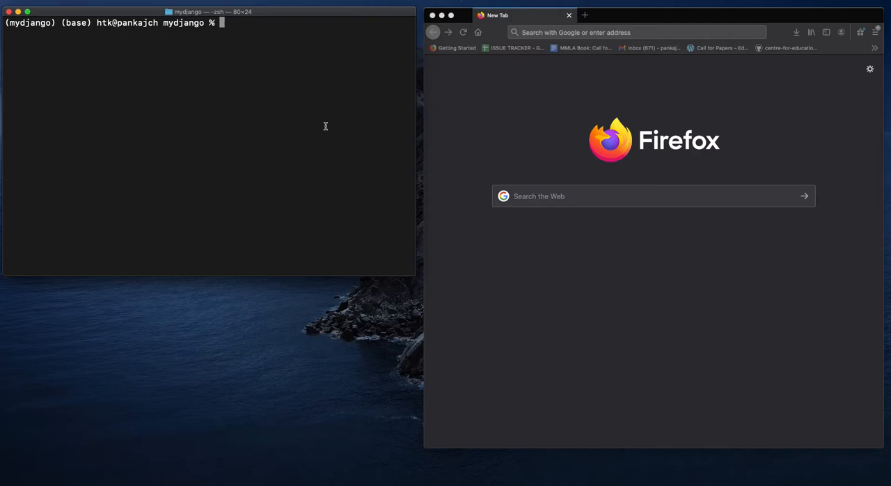
Run 'django-admin startproject simple' and list the directory to confirm the simple folder exists.
{"action": "type", "text": "d"}
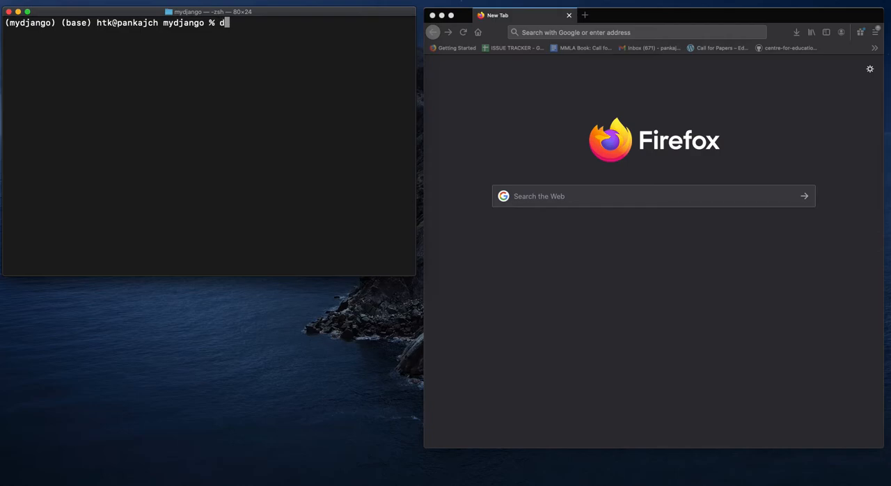
{"action": "type", "text": "jango"}
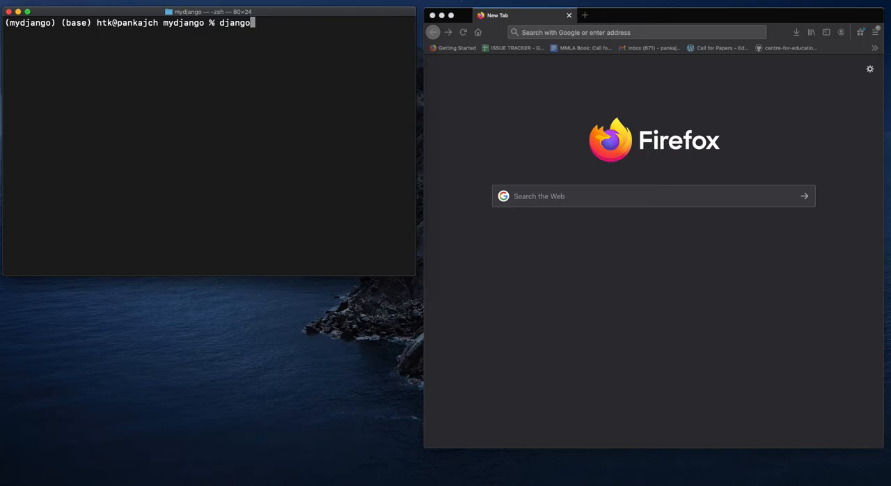
{"action": "type", "text": "-admin"}
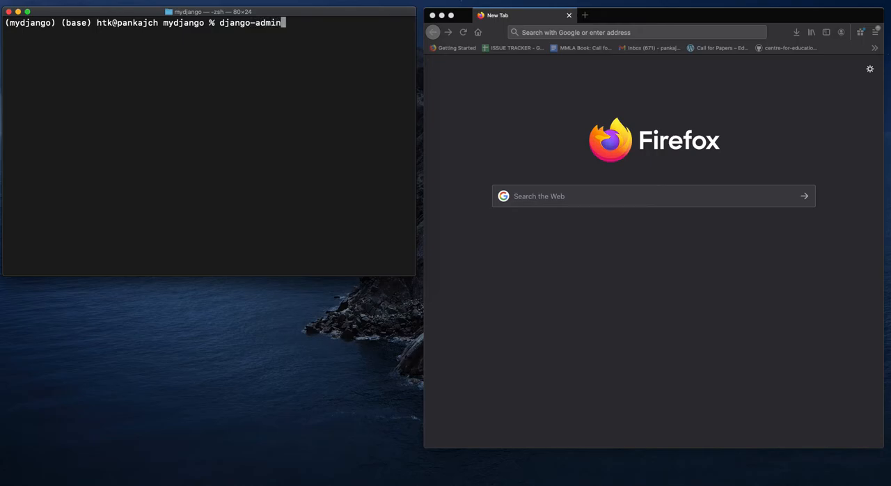
{"action": "type", "text": "startproj"}
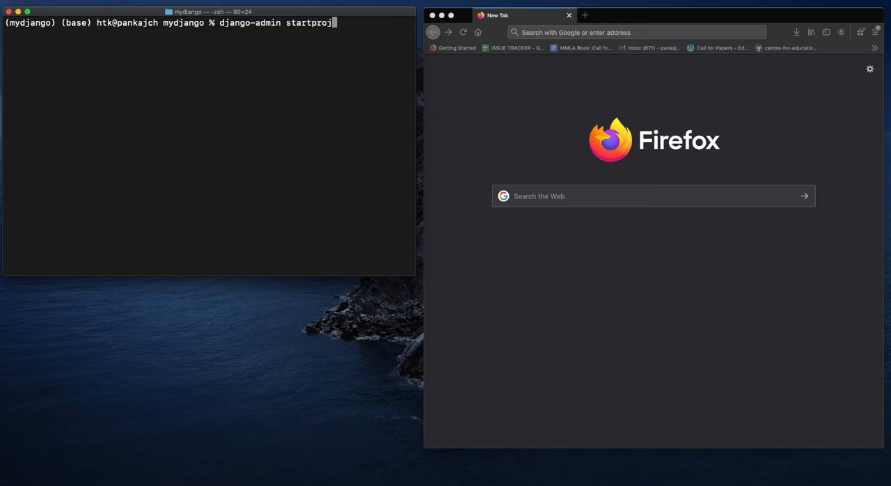
{"action": "type", "text": "ect"}
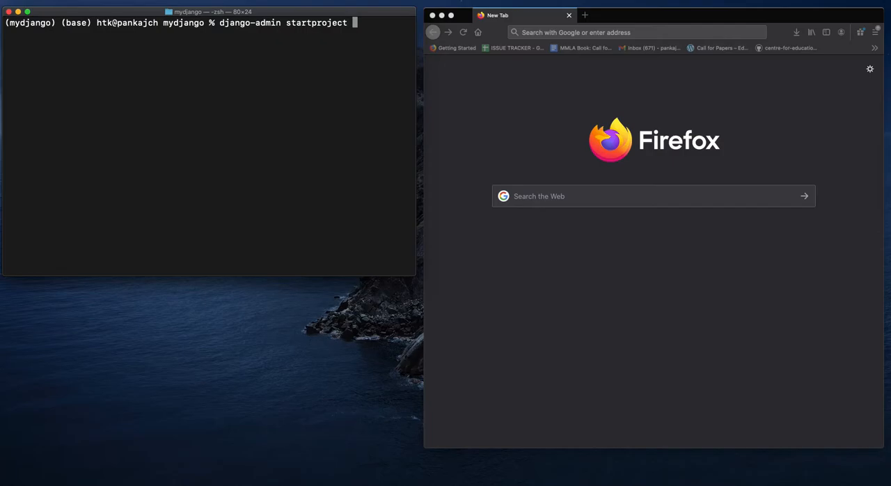
{"action": "type", "text": "simple"}
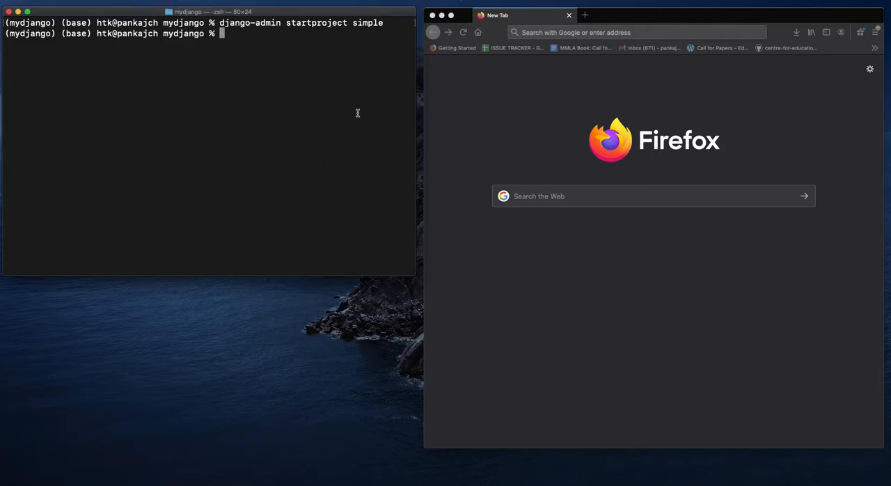
{"action": "type", "text": "ls"}
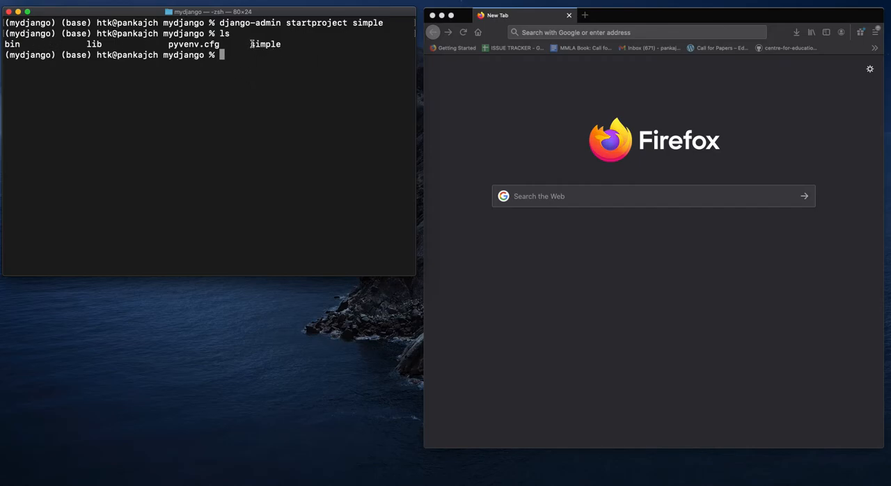
{"action": "mouse_move", "coordinate": [259, 69]}
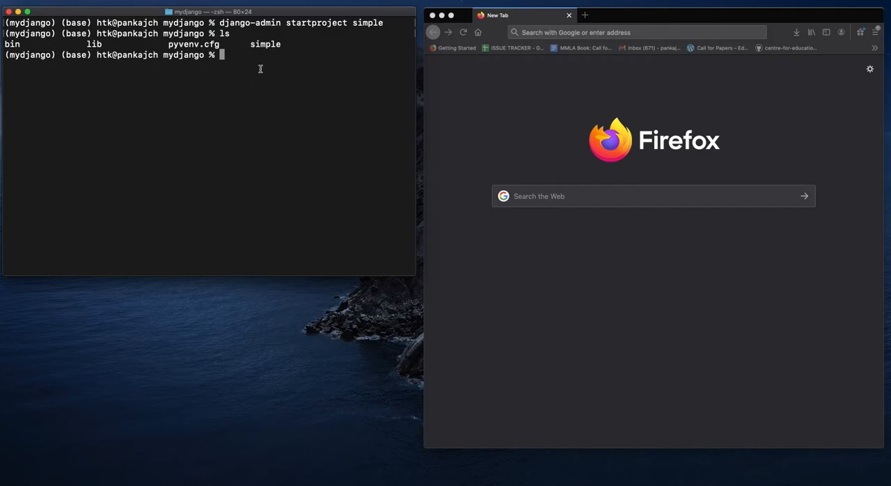
Enter the simple folder and list its manage.py and settings files.
{"action": "type", "text": "cd simple"}
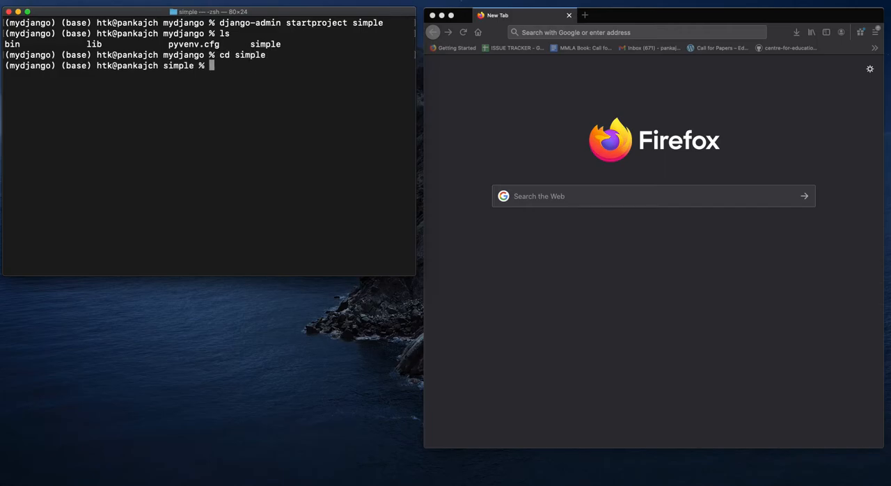
{"action": "type", "text": "ls"}
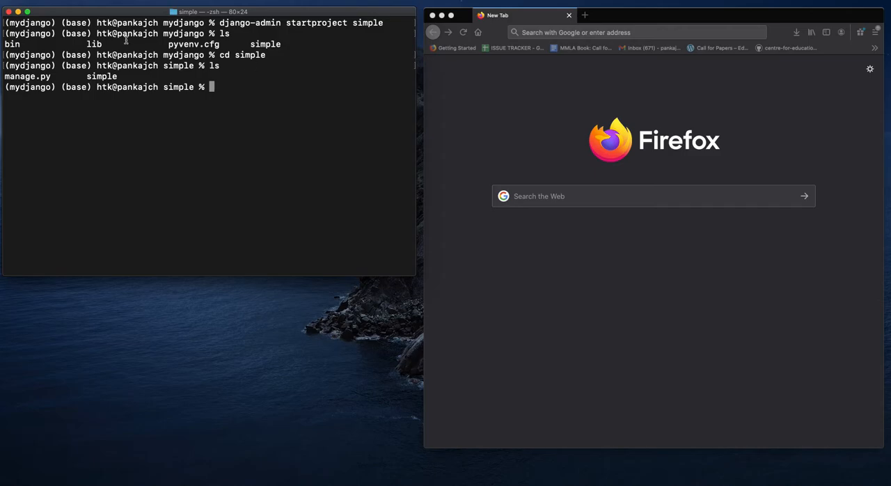
{"action": "mouse_move", "coordinate": [31, 85]}
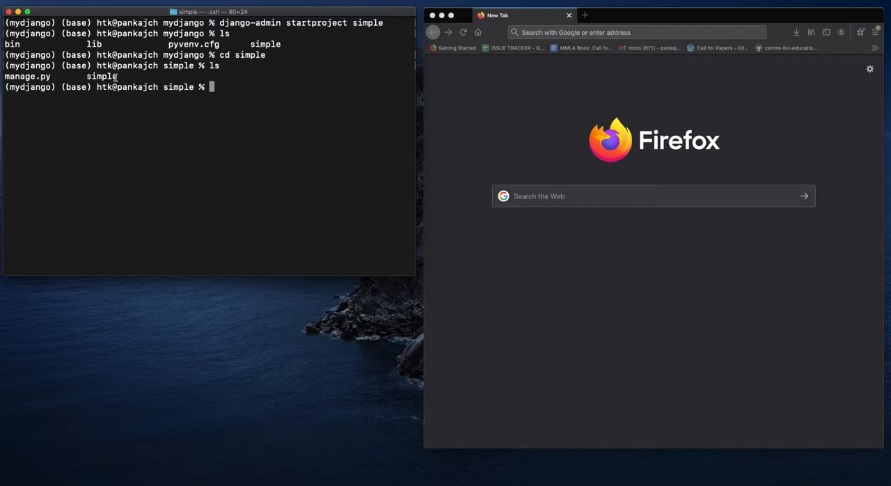
{"action": "type", "text": "ls"}
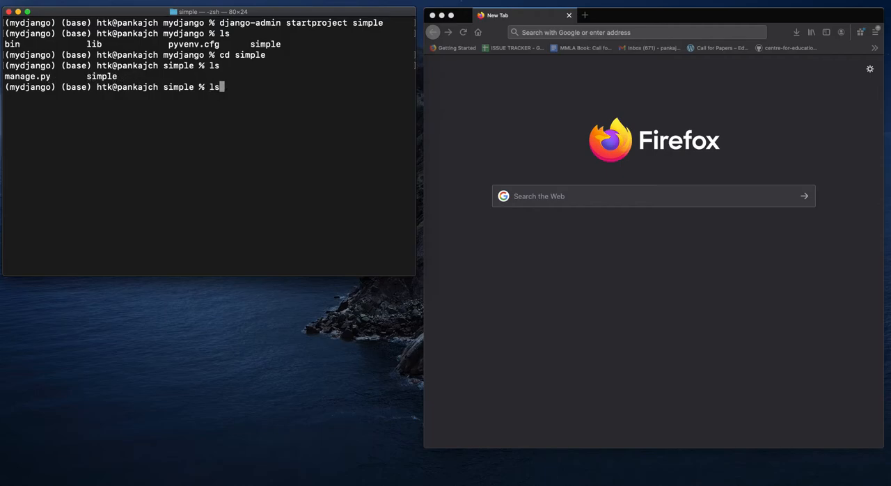
{"action": "type", "text": "cd simple"}
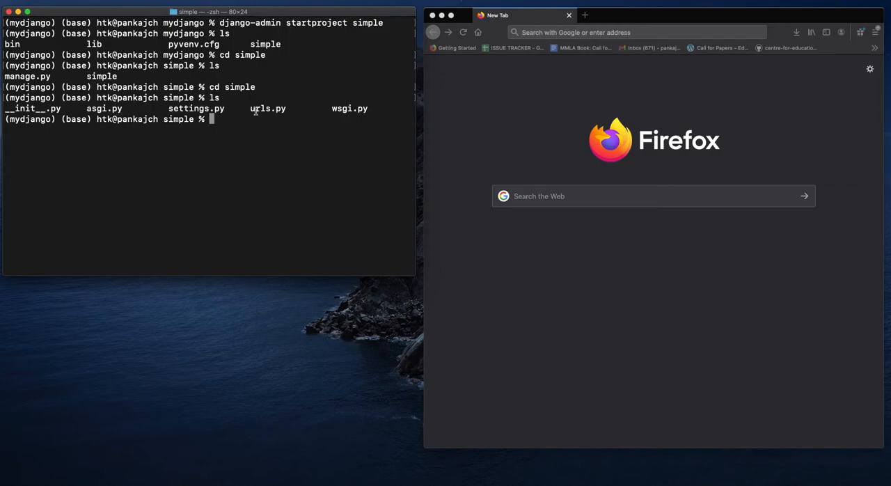
{"action": "mouse_move", "coordinate": [362, 114]}
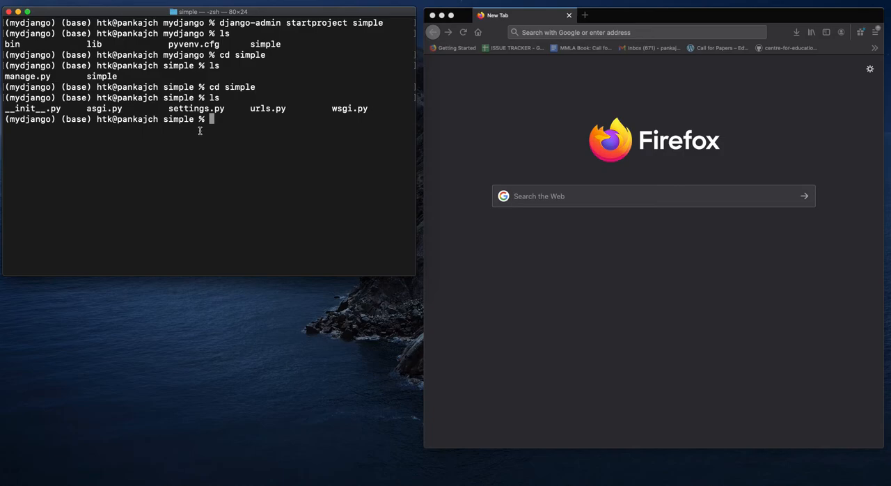
{"action": "mouse_move", "coordinate": [237, 134]}
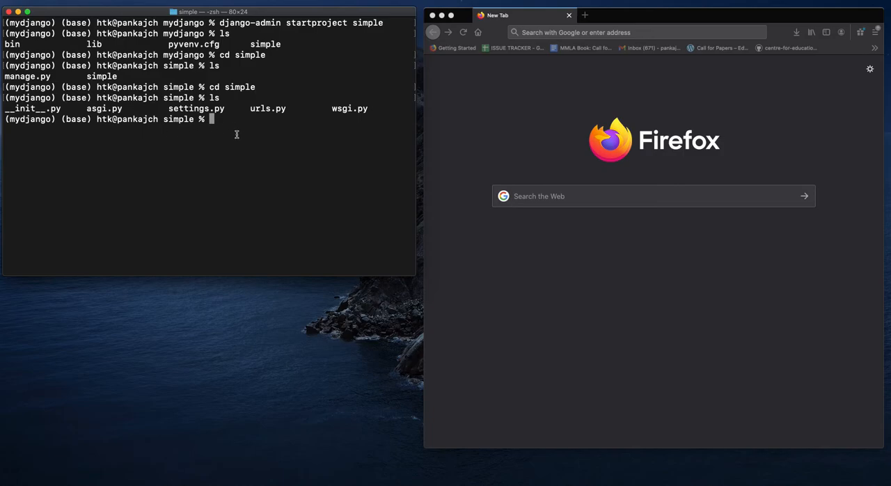
Return to the parent folder, confirm the path with pwd, and clear the terminal.
{"action": "type", "text": "cd .."}
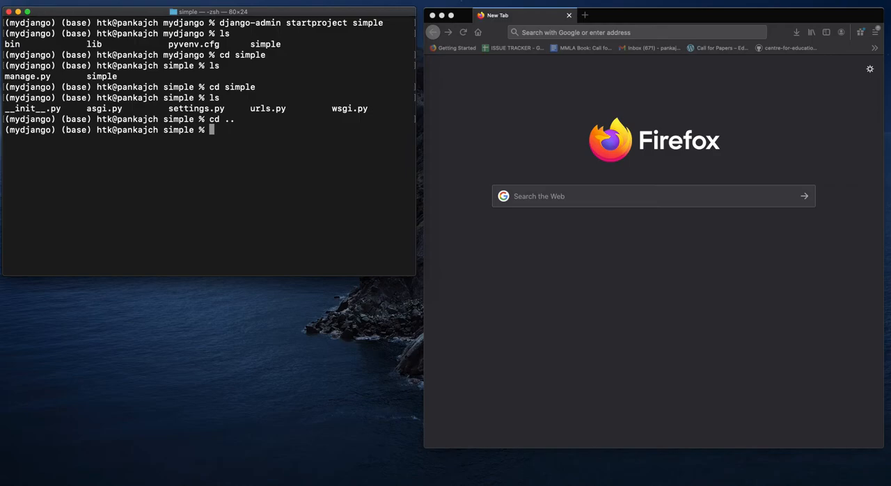
{"action": "type", "text": "pwd"}
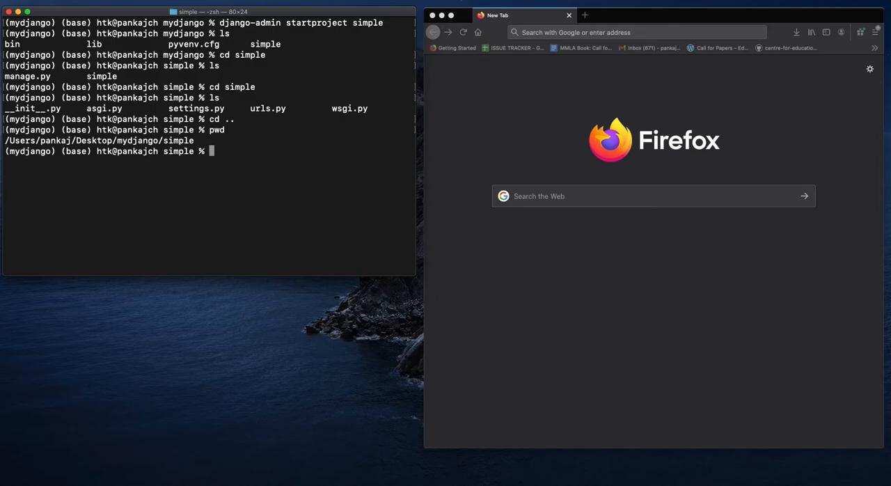
{"action": "double_click", "coordinate": [178, 140]}
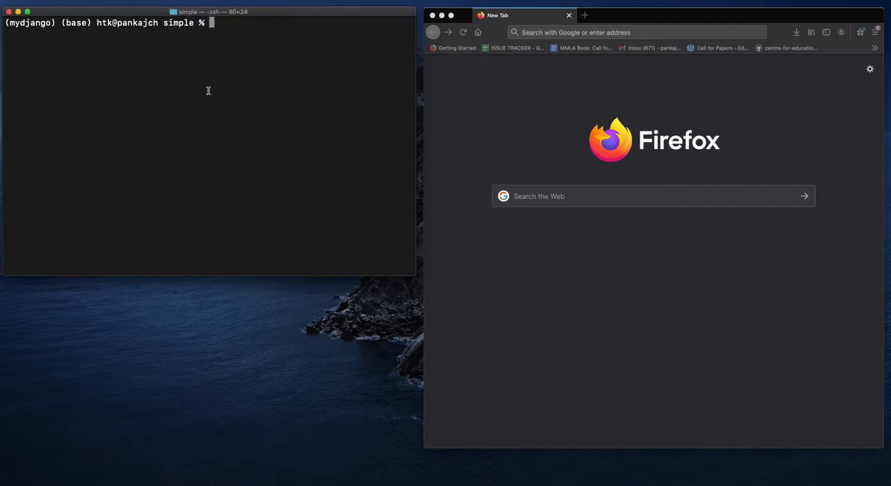
Run 'python manage.py runserver' to serve the project at 127.0.0.1:8000.
{"action": "type", "text": "python"}
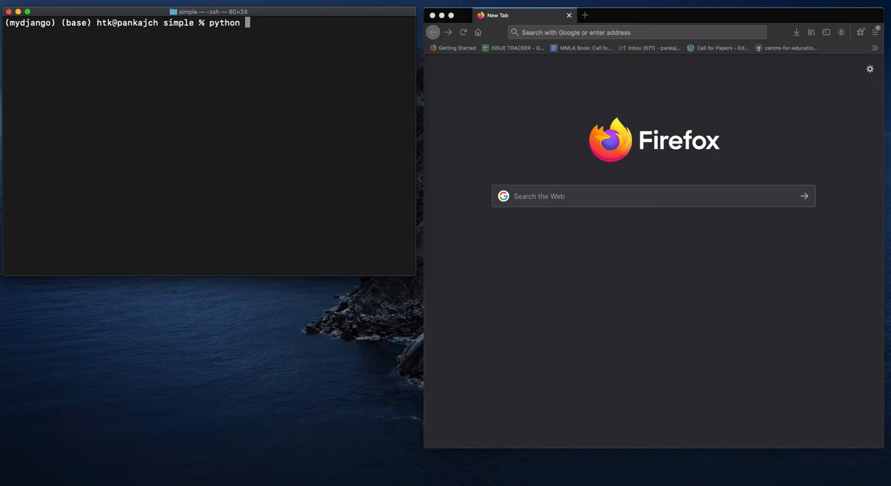
{"action": "type", "text": "manage.py"}
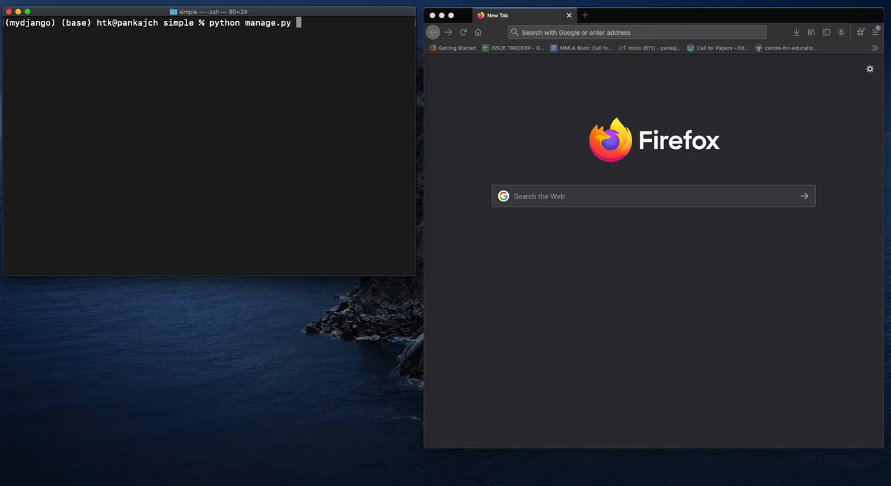
{"action": "type", "text": "runserver"}
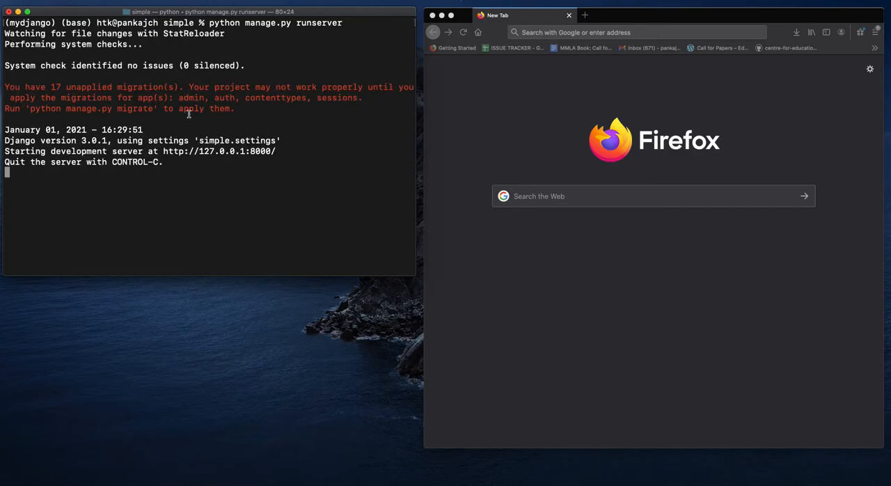
{"action": "mouse_move", "coordinate": [47, 149]}
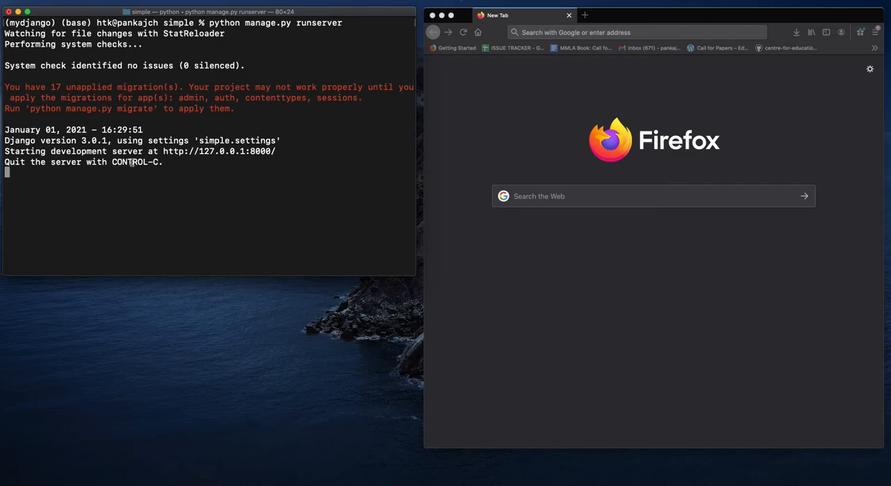
{"action": "mouse_move", "coordinate": [197, 136]}
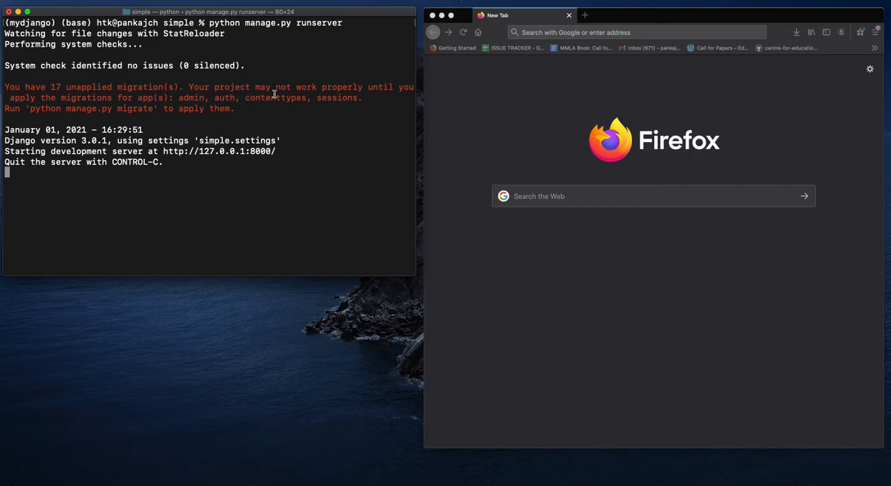
{"action": "mouse_move", "coordinate": [292, 97]}
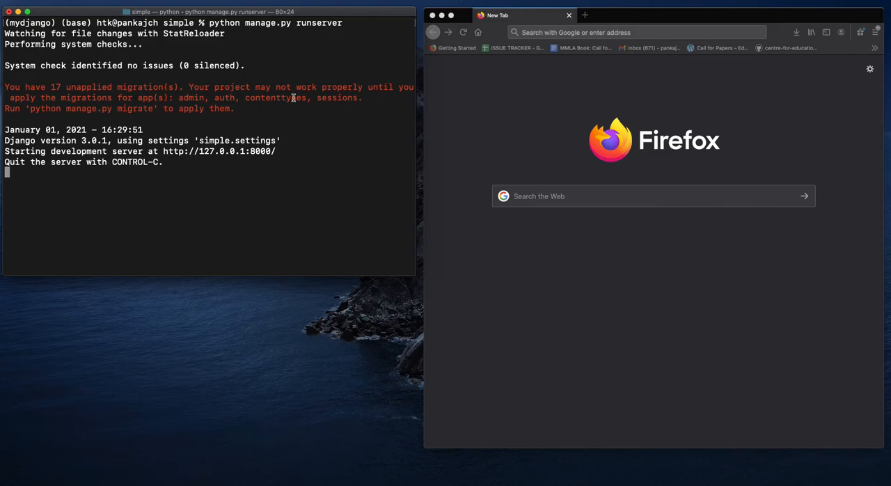
{"action": "mouse_move", "coordinate": [128, 92]}
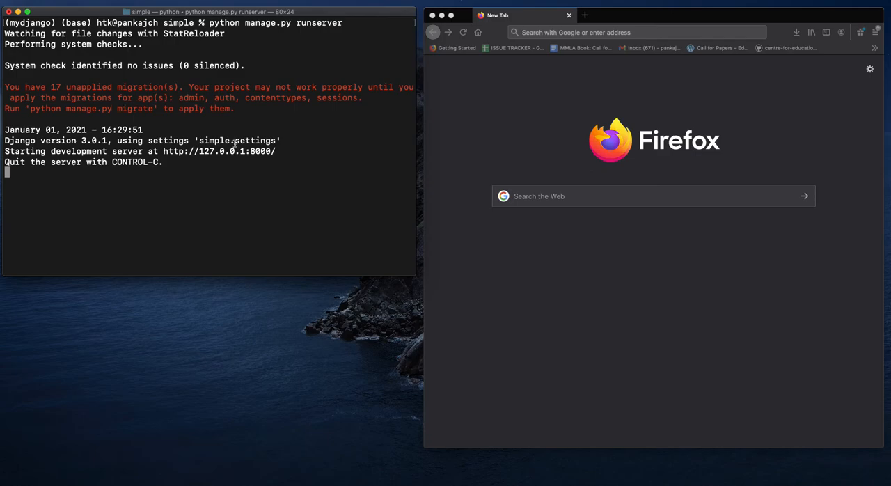
{"action": "mouse_move", "coordinate": [384, 68]}
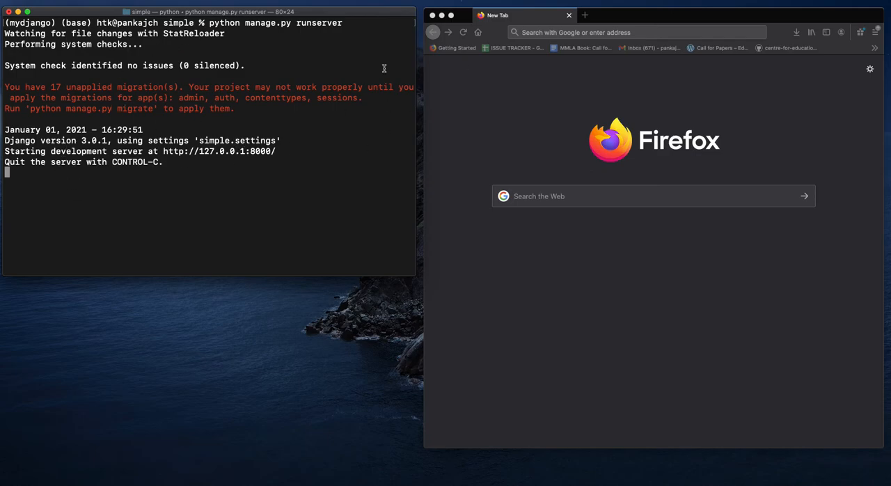
{"action": "left_click", "coordinate": [634, 32]}
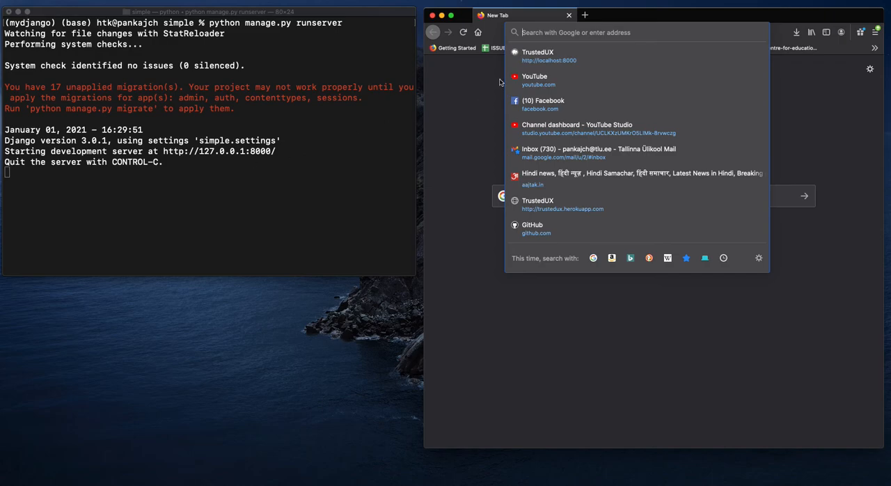
{"action": "type", "text": "http:/"}
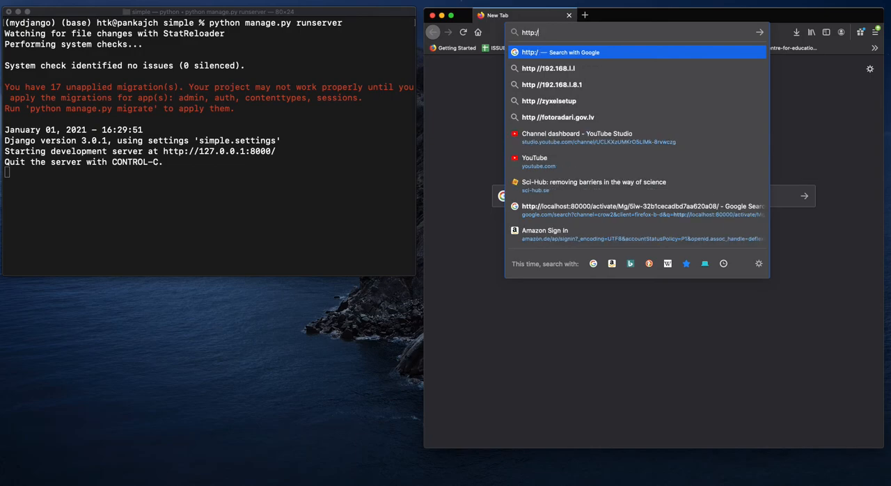
{"action": "type", "text": "?"}
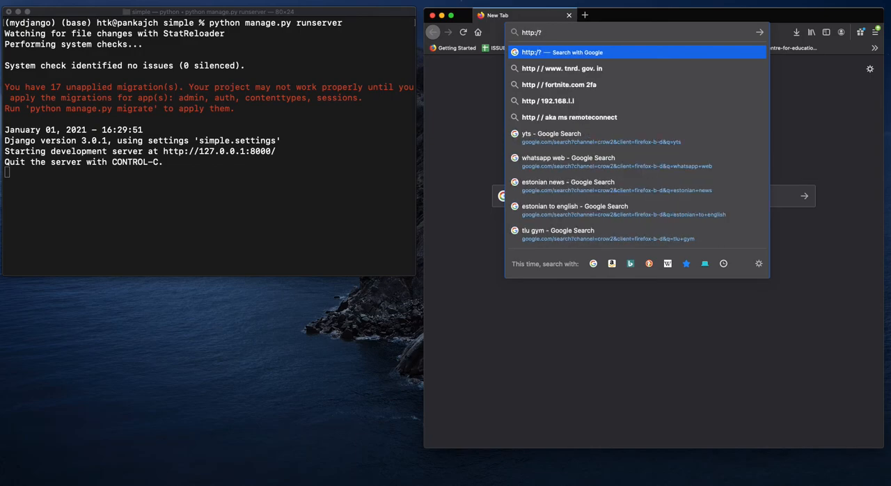
{"action": "key", "text": "Backspace"}
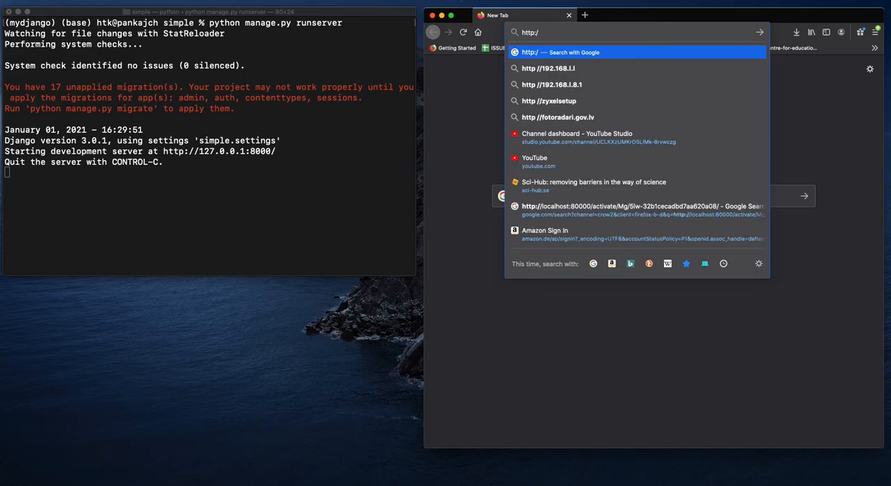
{"action": "type", "text": "?"}
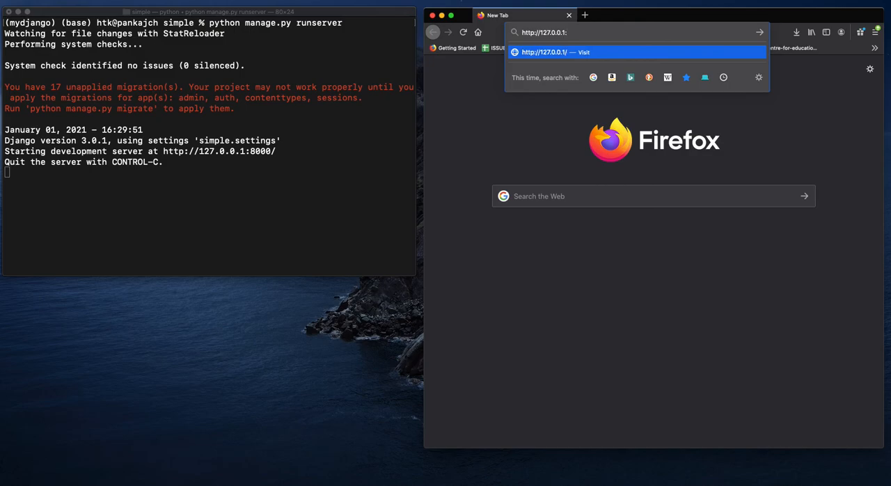
{"action": "type", "text": "8000"}
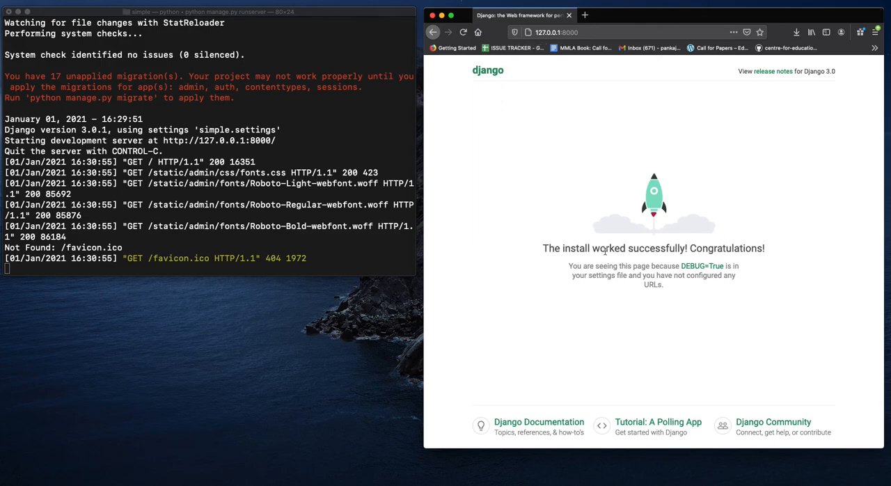
{"action": "mouse_move", "coordinate": [679, 230]}
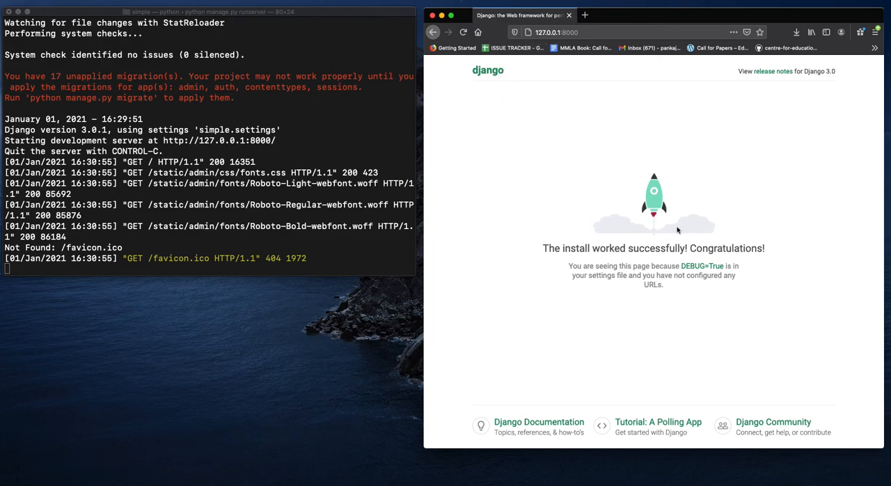
{"action": "mouse_move", "coordinate": [600, 206]}
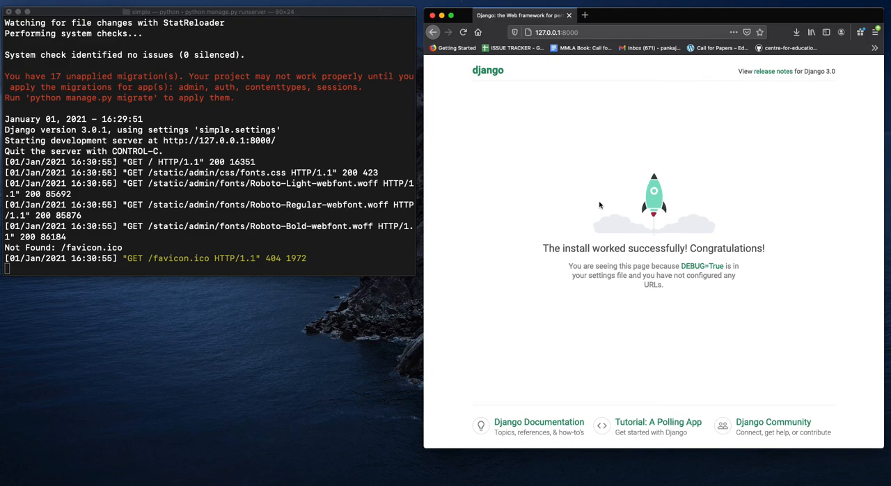
{"action": "mouse_move", "coordinate": [599, 184]}
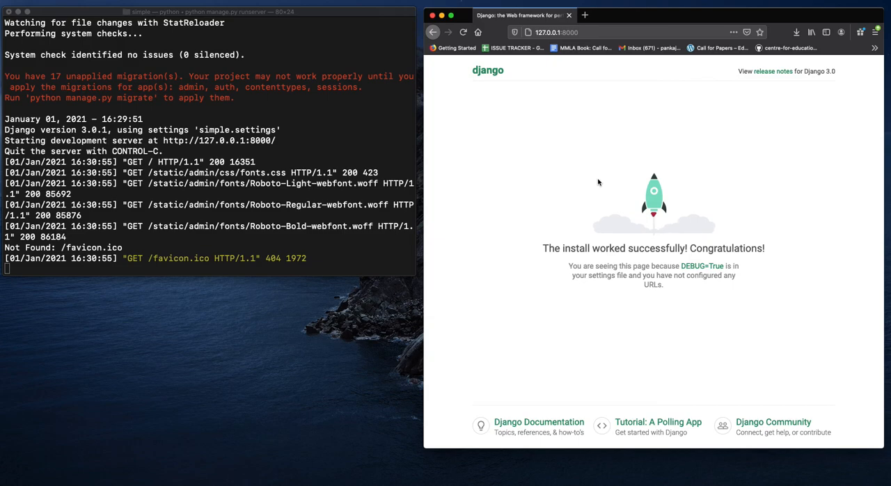
{"action": "mouse_move", "coordinate": [668, 131]}
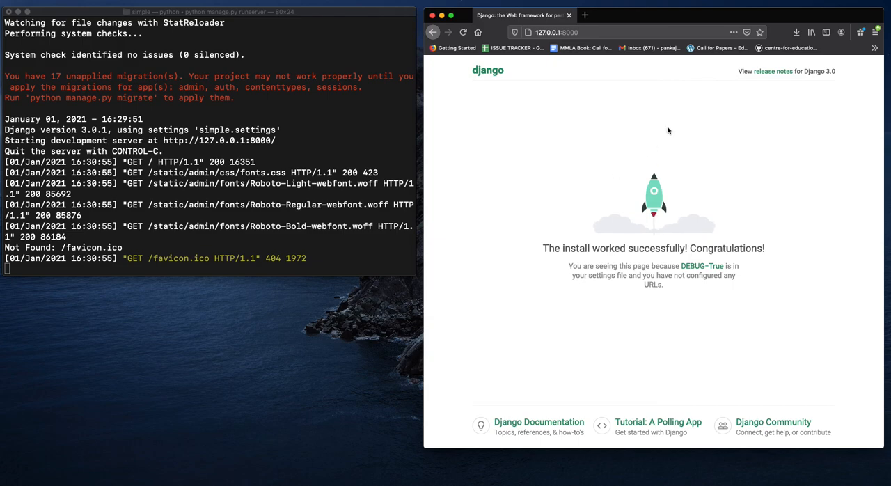